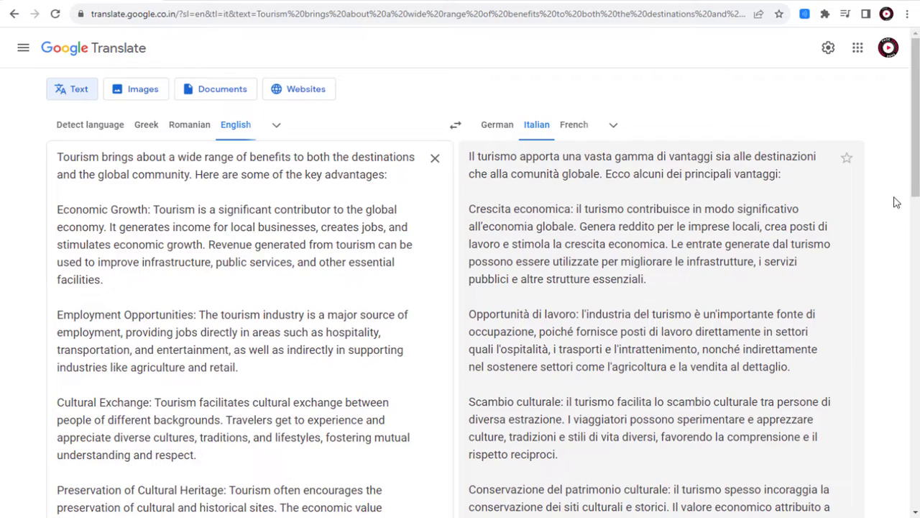
- Play and stop the English original and Italian translation read-alouds
scroll(down, 3)
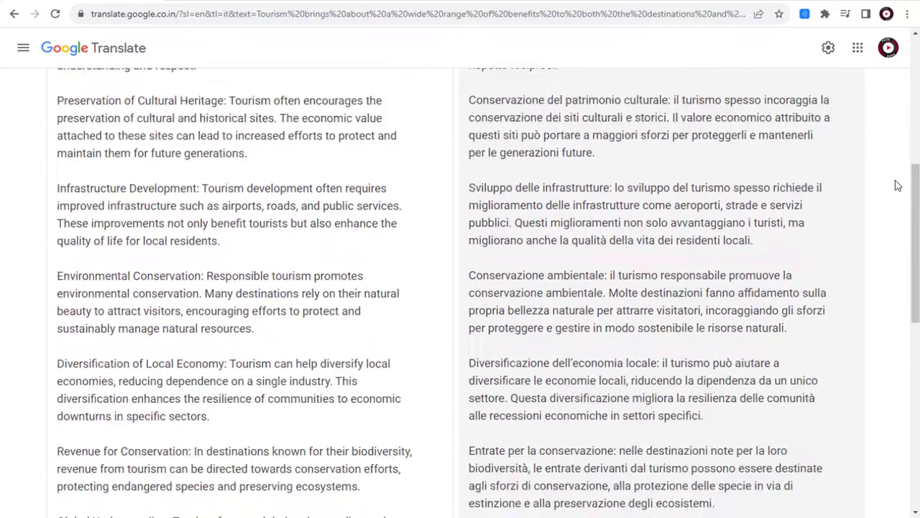
scroll(down, 3)
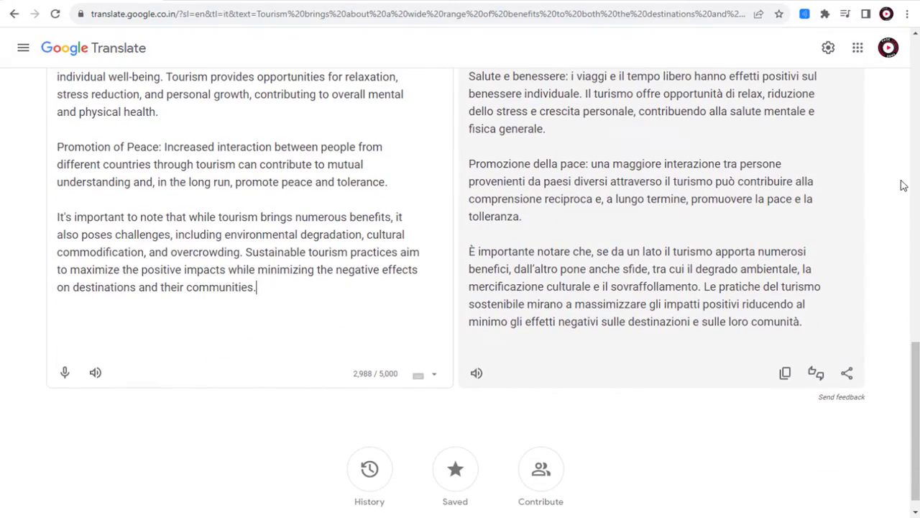
mouse_move(220, 358)
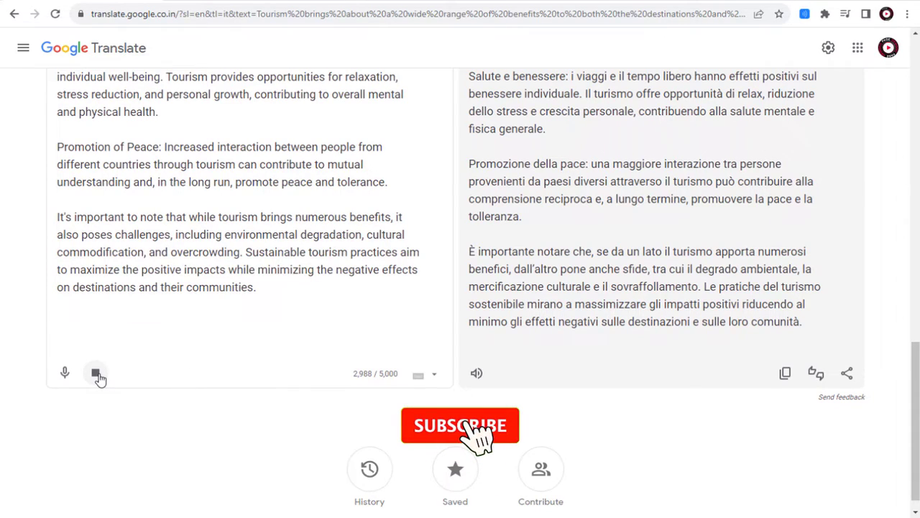
click(460, 425)
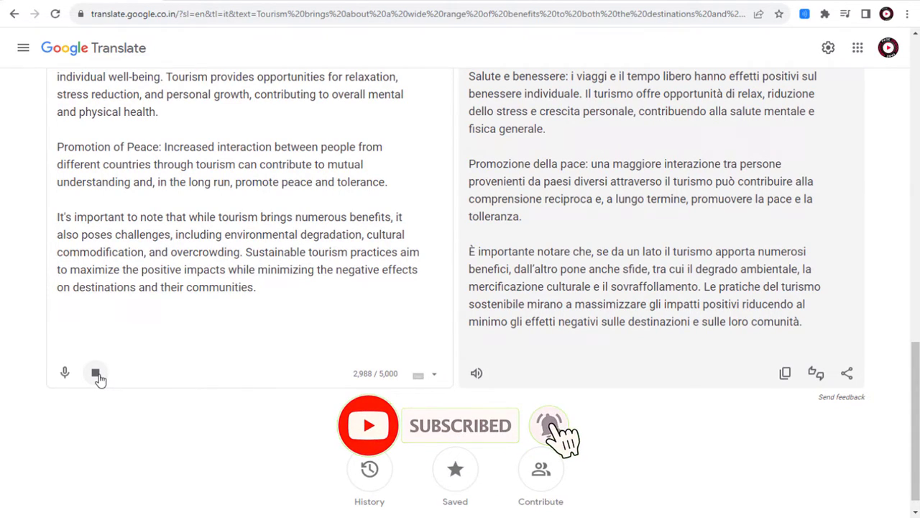
click(550, 425)
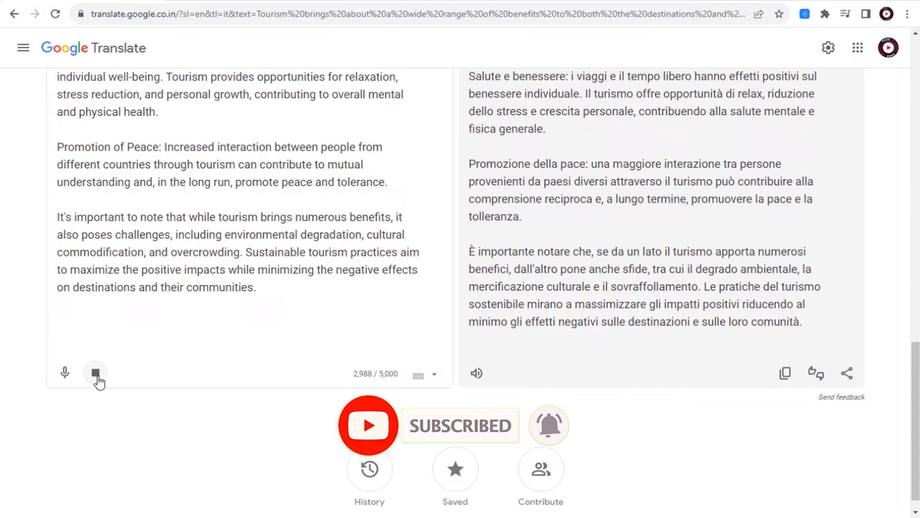
click(96, 372)
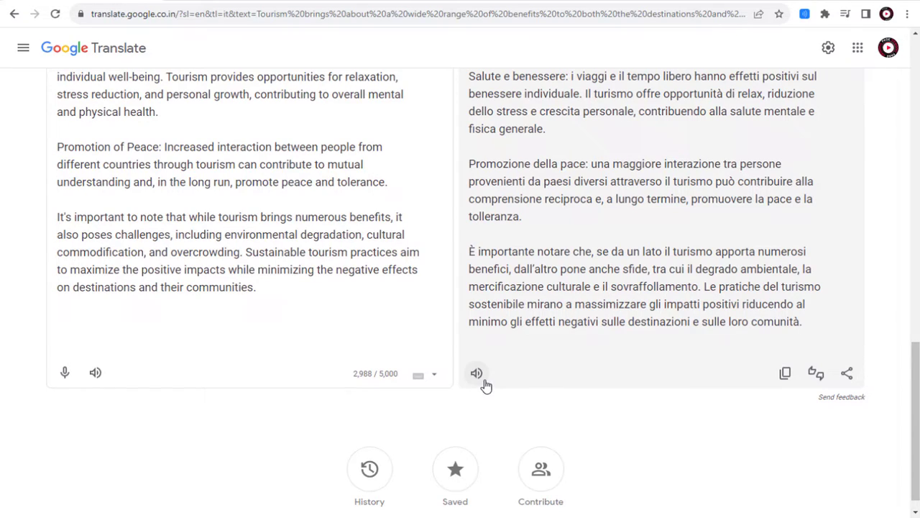
click(476, 373)
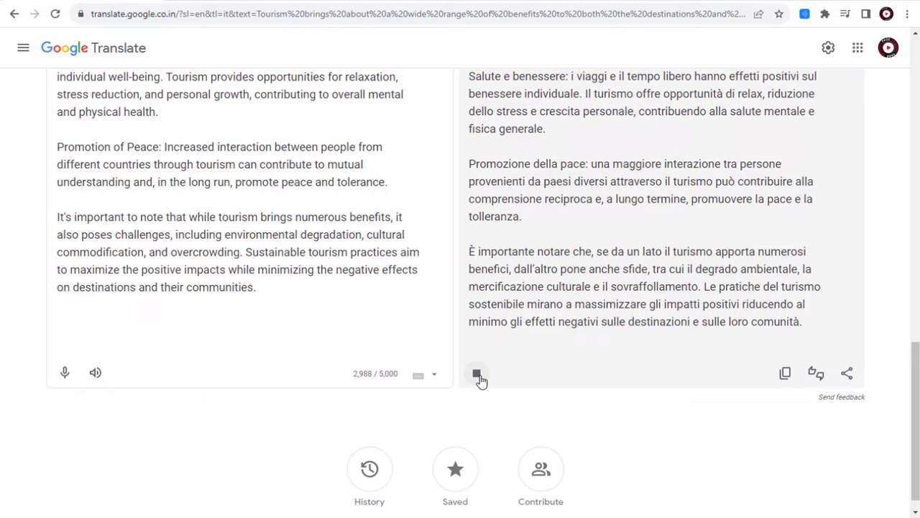
click(476, 373)
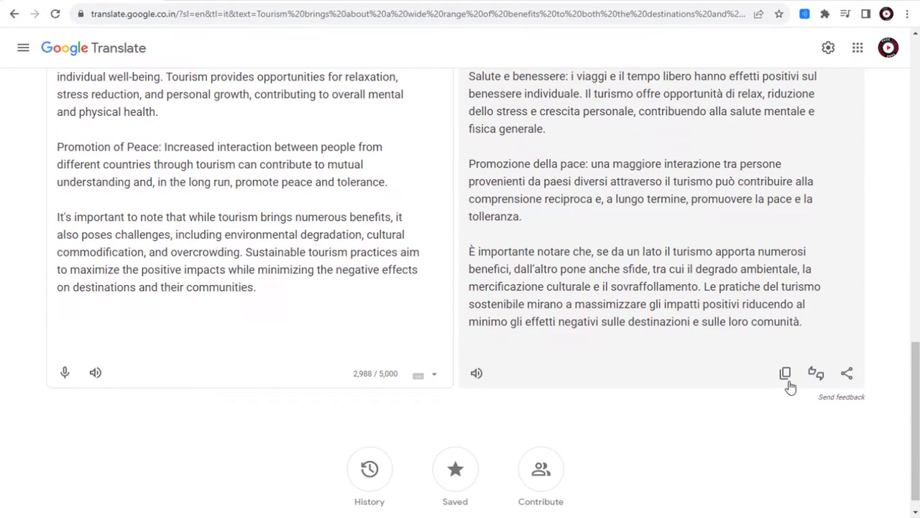
- Scroll the Google apps list down to the Chrome Web Store icon
scroll(down, 3)
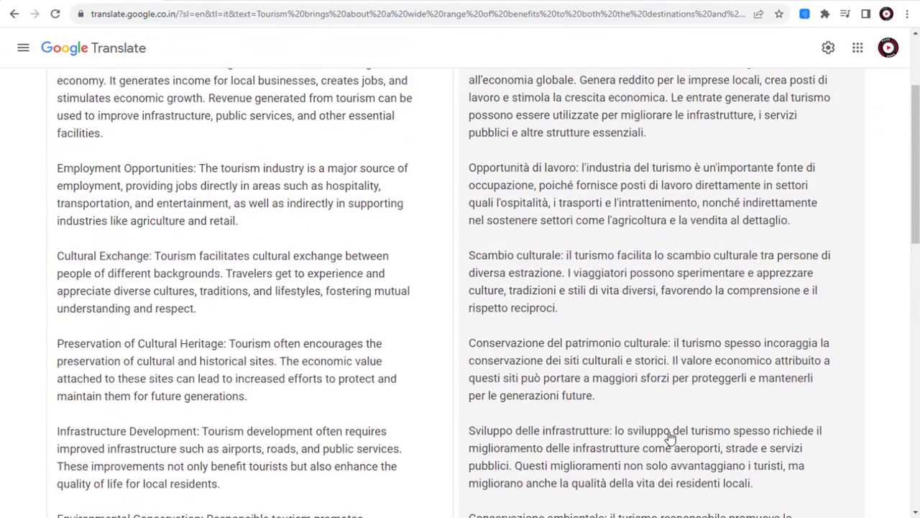
scroll(up, 3)
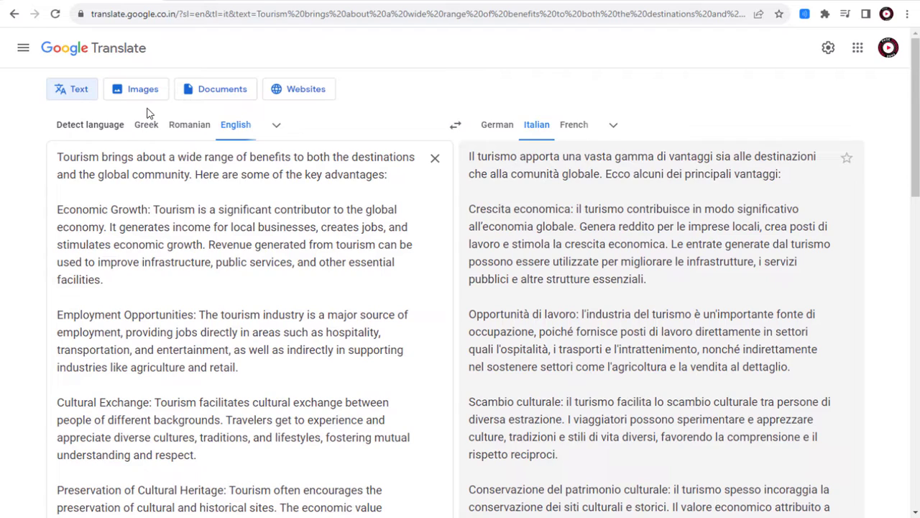
mouse_move(701, 150)
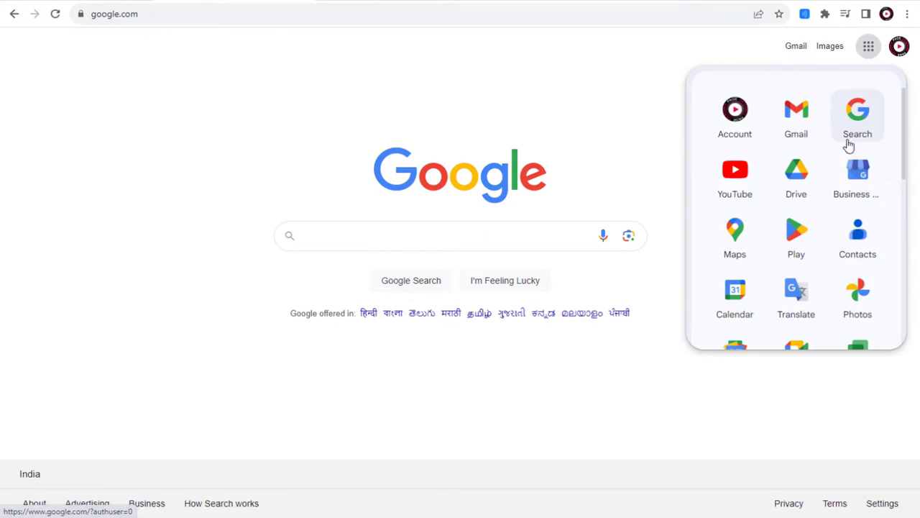
scroll(down, 3)
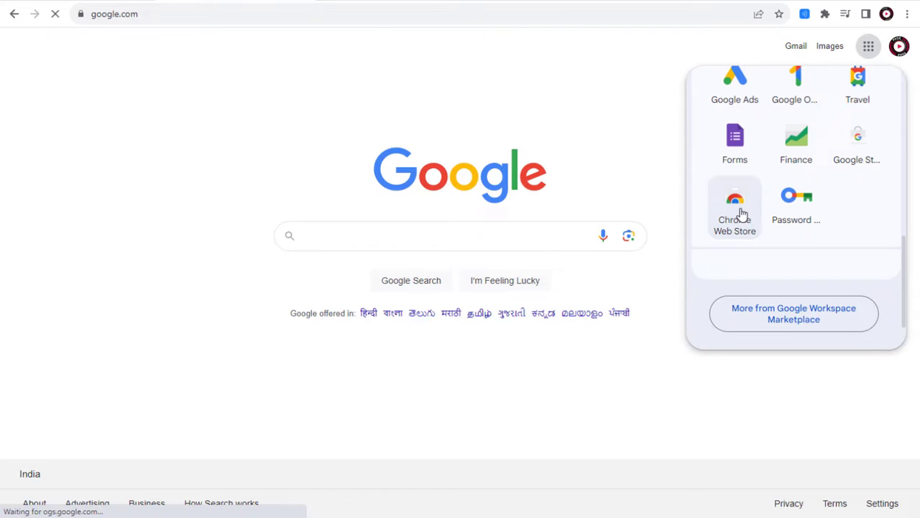
- Search the store for 'chrome audio' and open the Chrome Audio Capture listing
click(735, 205)
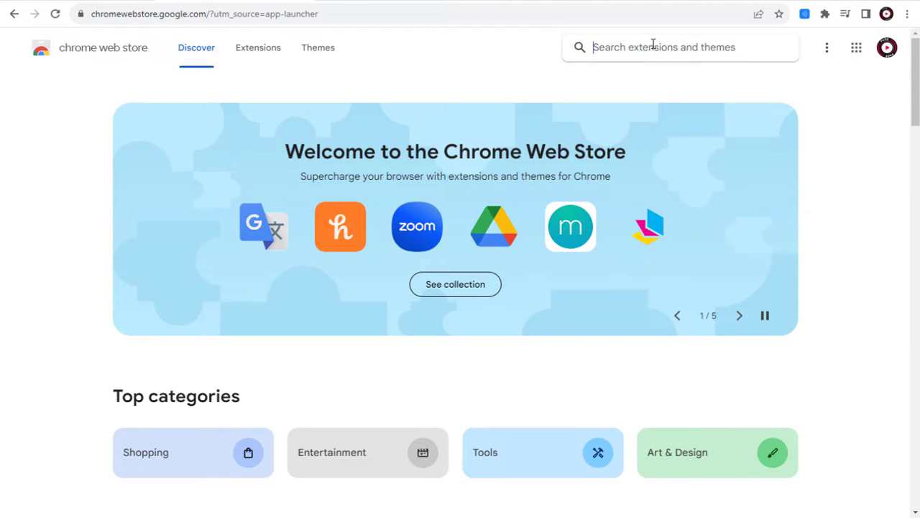
text(chrome audio capture)
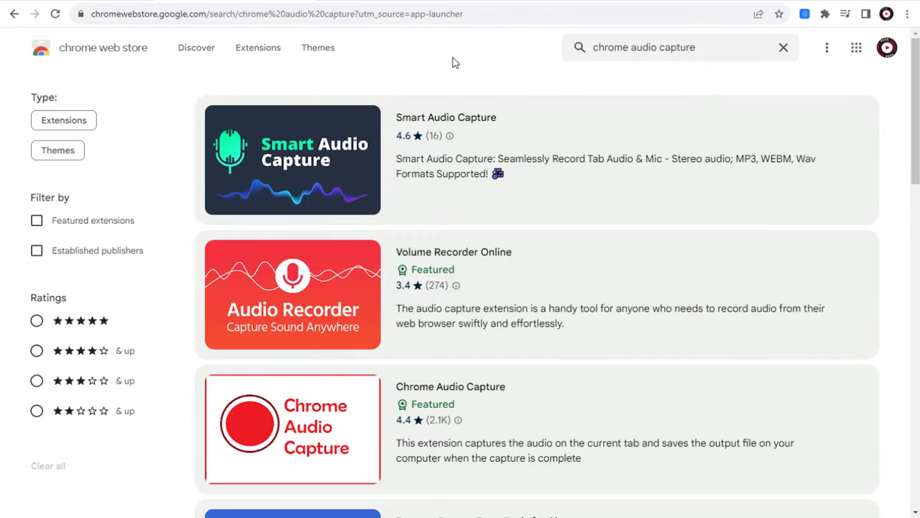
mouse_move(466, 77)
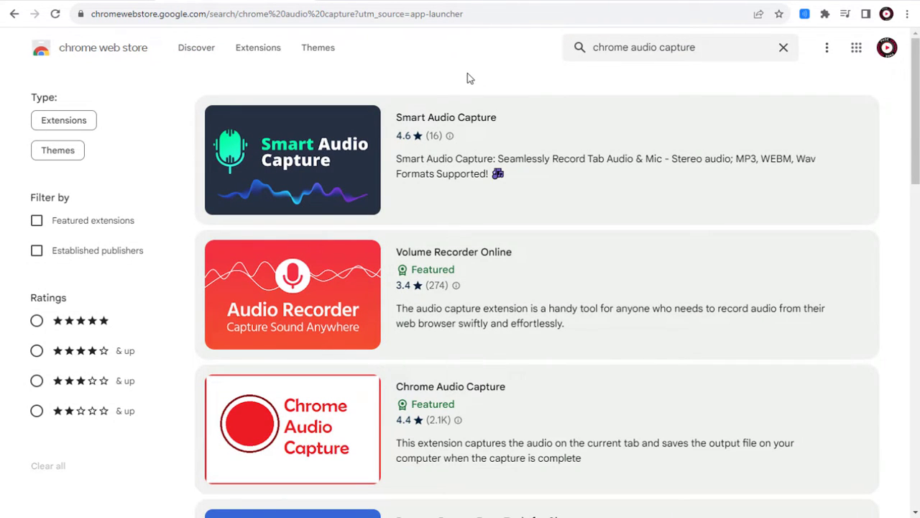
scroll(down, 3)
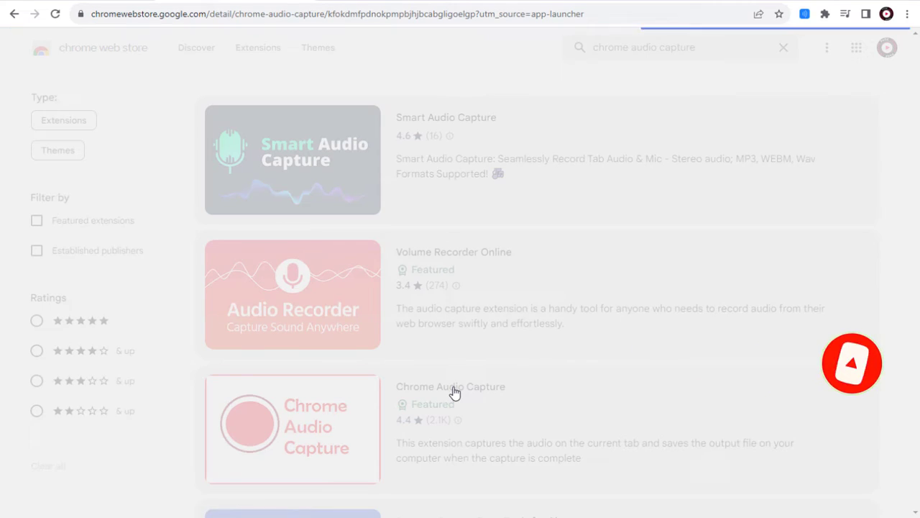
click(450, 386)
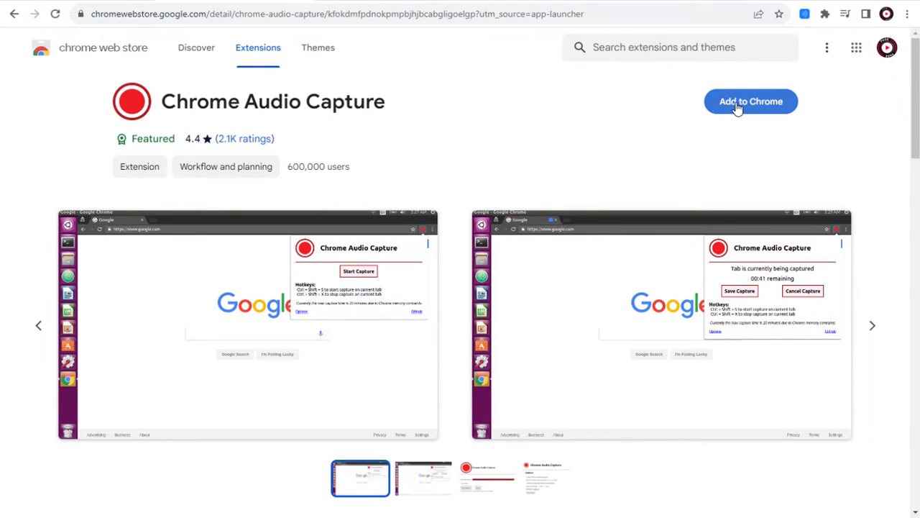
- Install Chrome Audio Capture and pin it to the toolbar
click(750, 101)
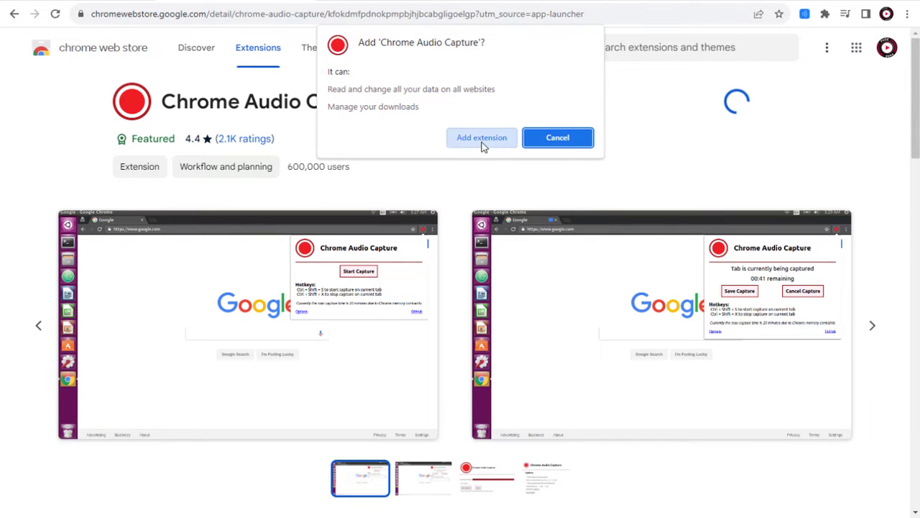
click(481, 137)
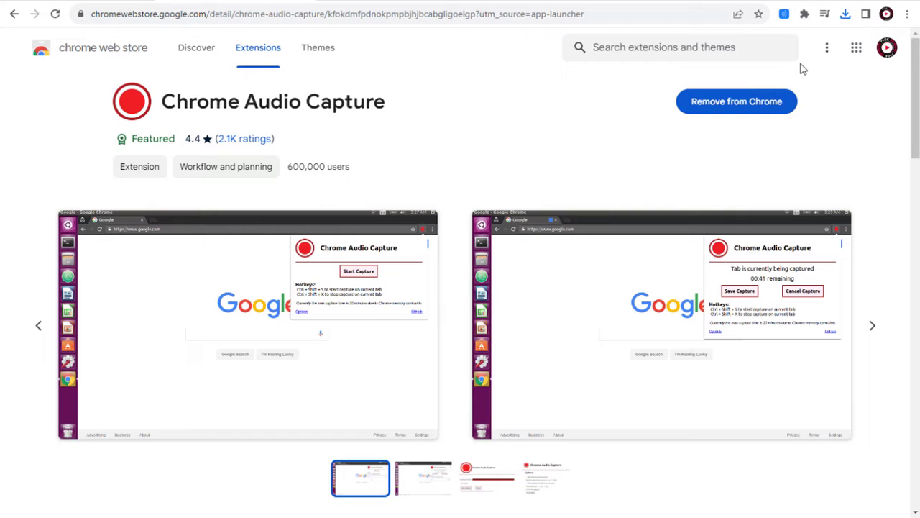
click(805, 14)
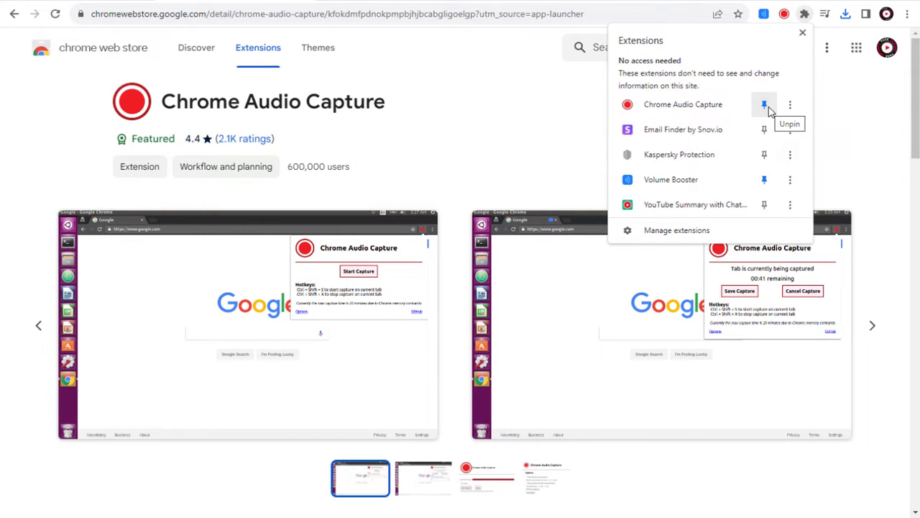
click(841, 116)
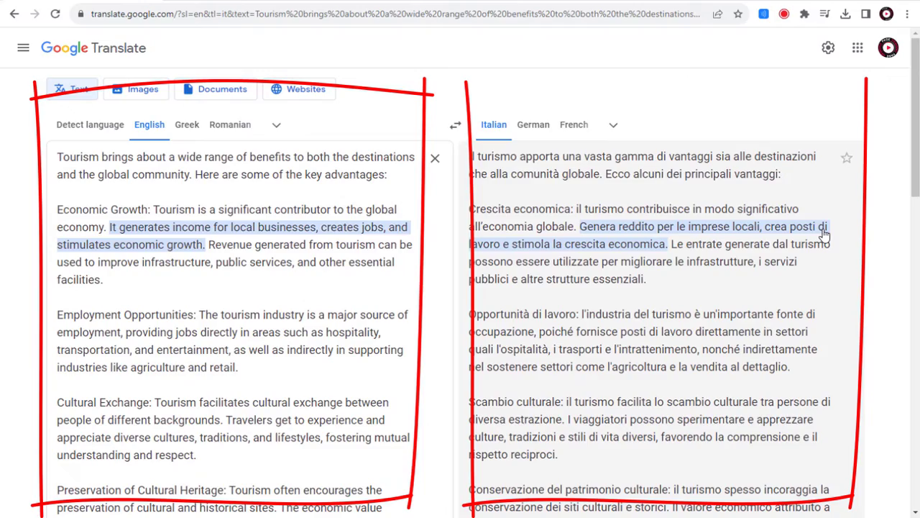
- Capture tab audio while the English original plays, then stop and encode the recording
scroll(down, 3)
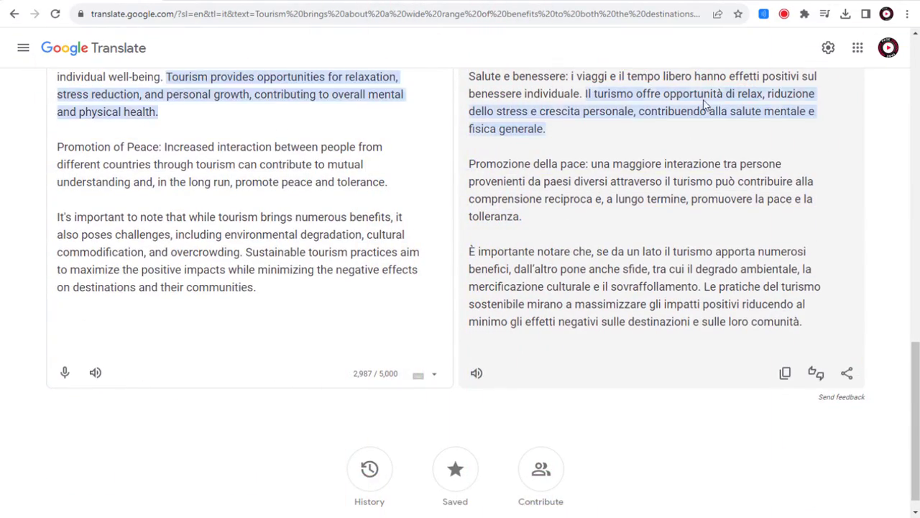
click(784, 13)
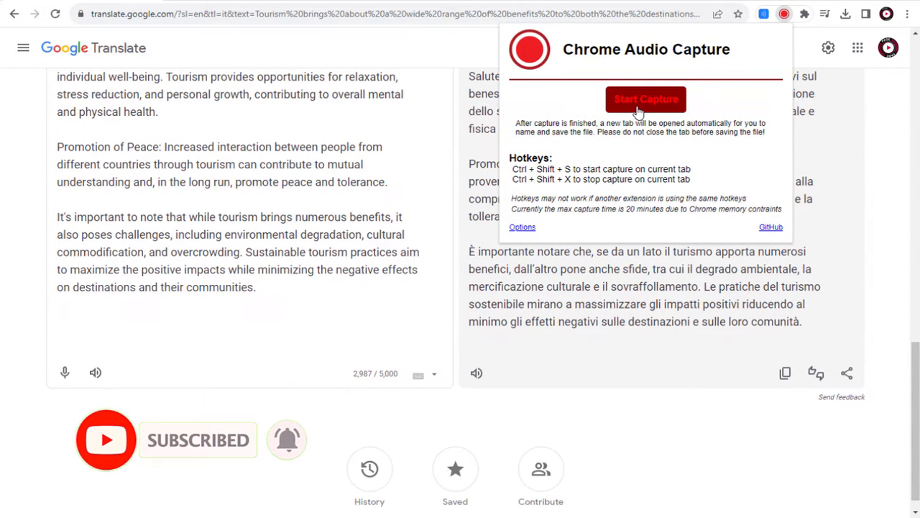
click(646, 99)
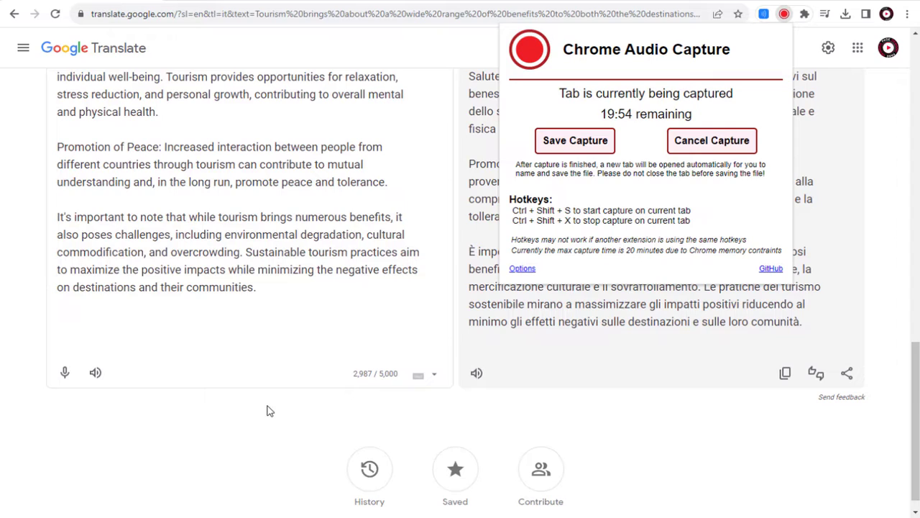
mouse_move(96, 373)
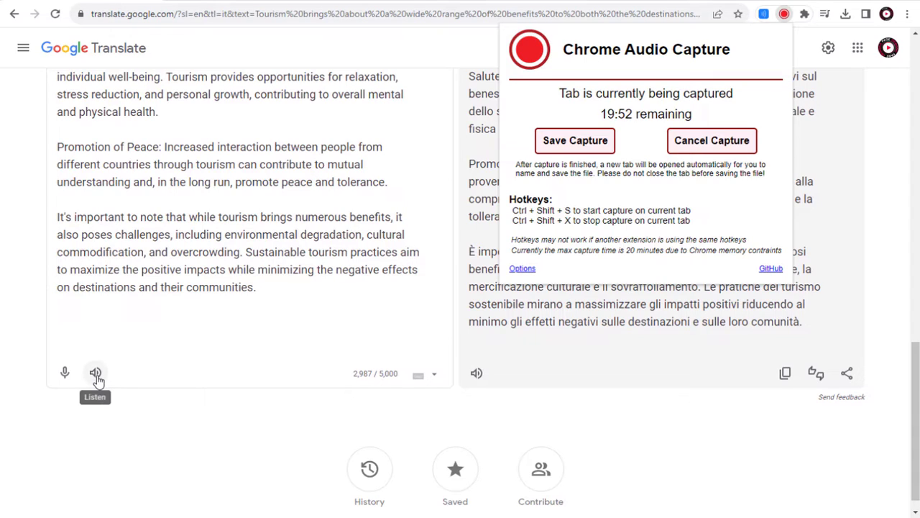
click(95, 372)
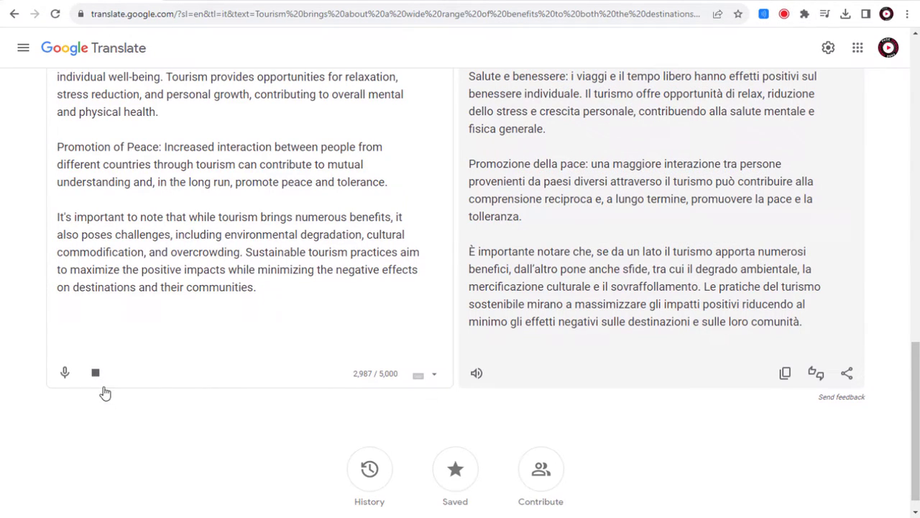
click(95, 372)
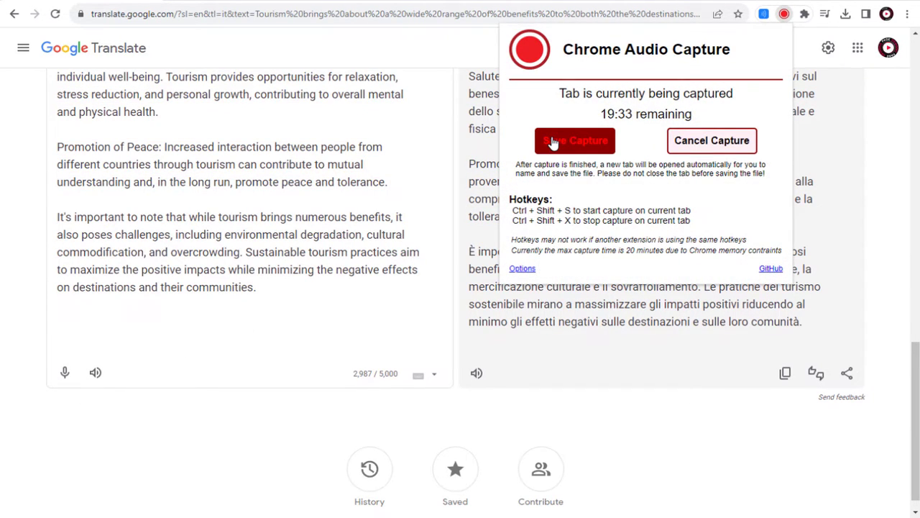
click(574, 140)
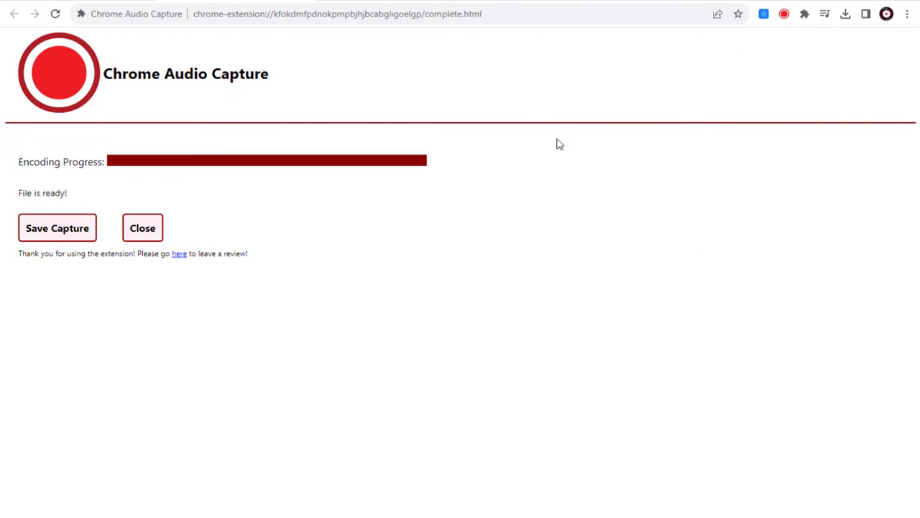
- Save the English read-aloud capture as an MP3 in Downloads Here
click(57, 227)
text(origina text voice)
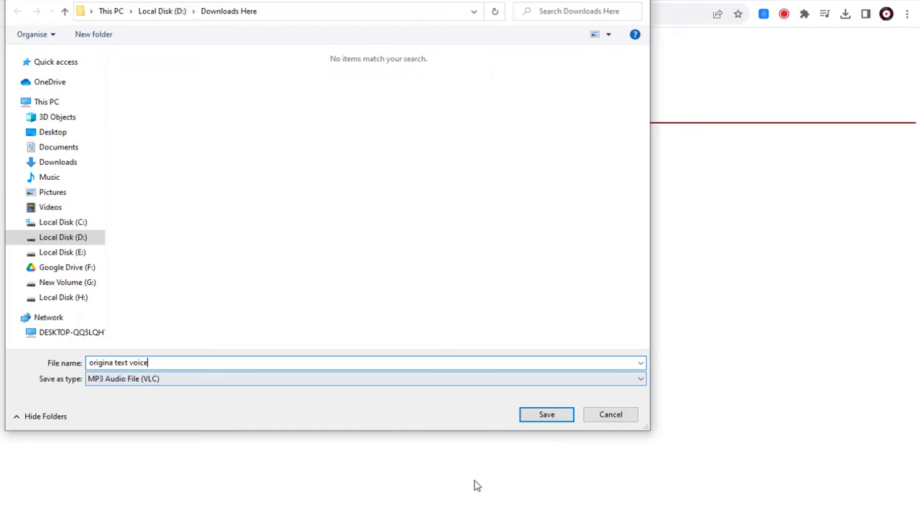
click(546, 414)
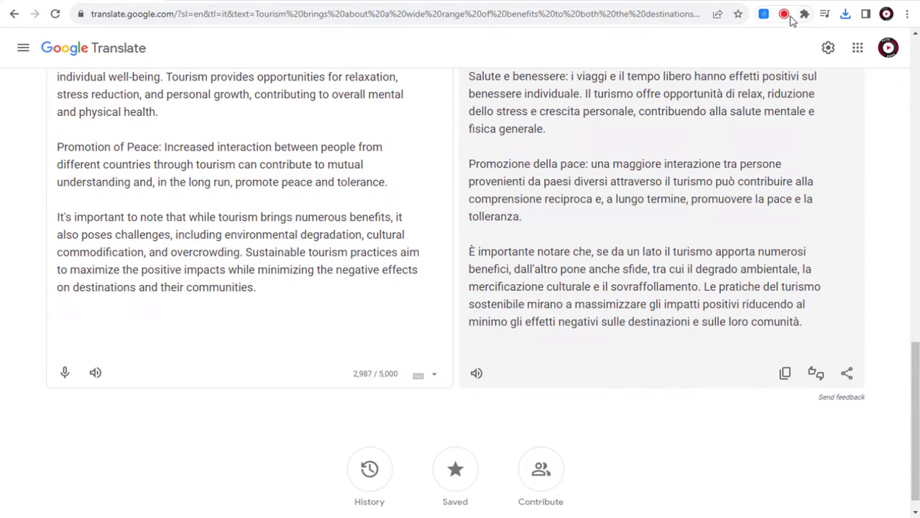
- Start a second tab capture, then stop and encode the Italian translation audio
click(784, 13)
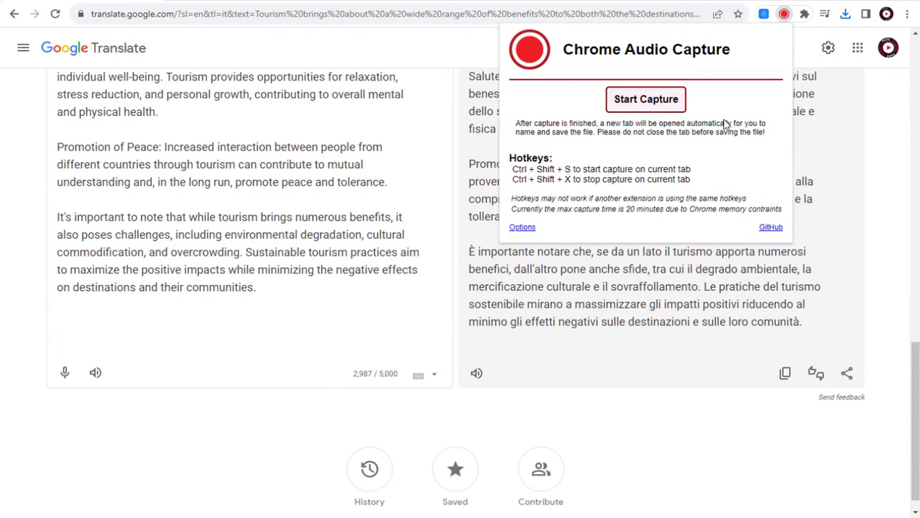
mouse_move(645, 99)
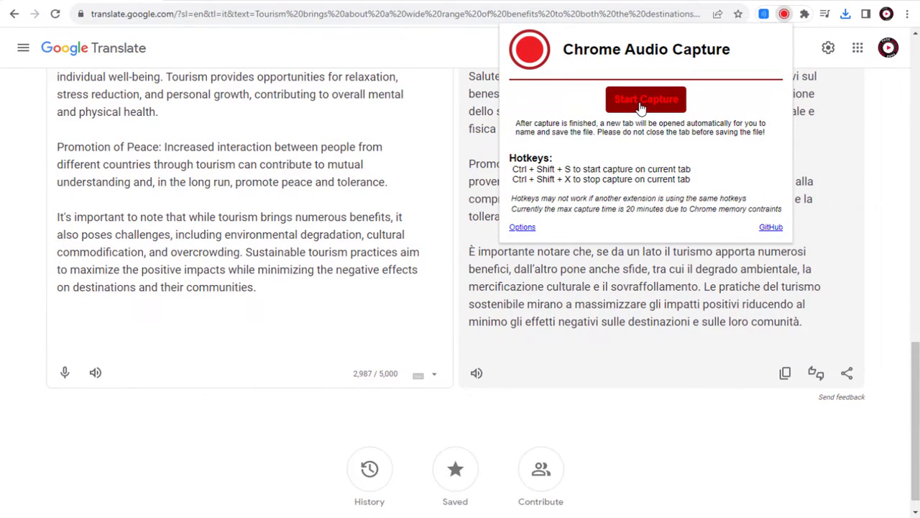
click(644, 99)
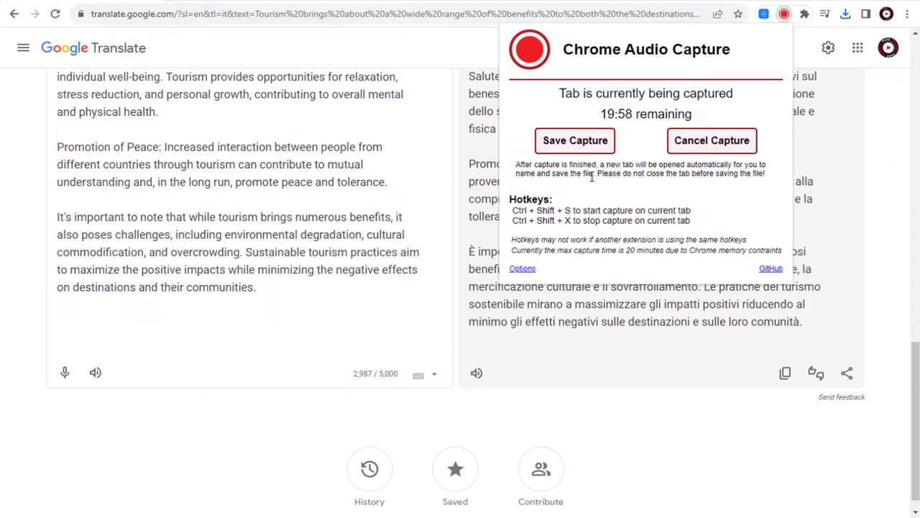
mouse_move(478, 368)
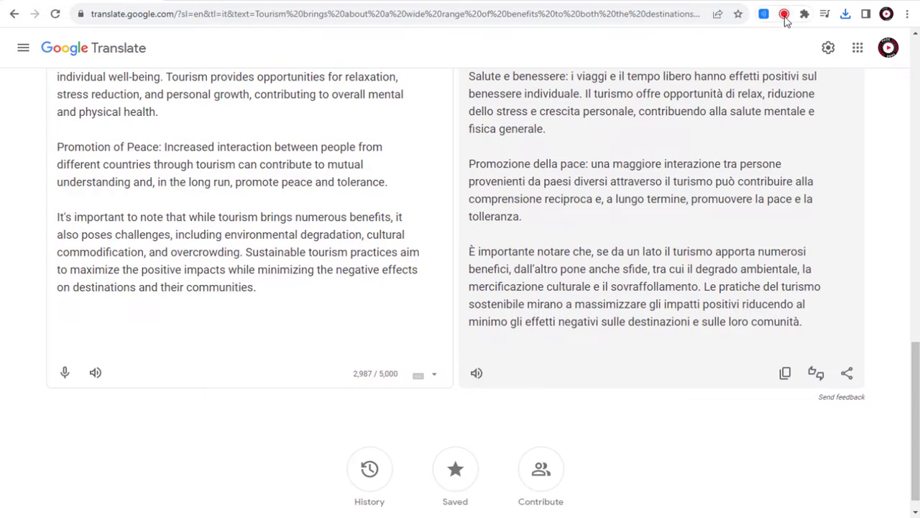
click(784, 13)
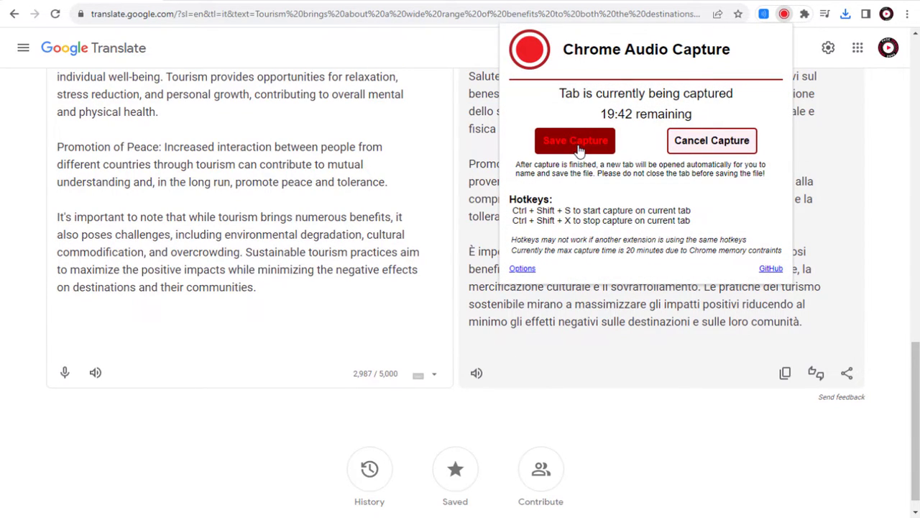
click(575, 140)
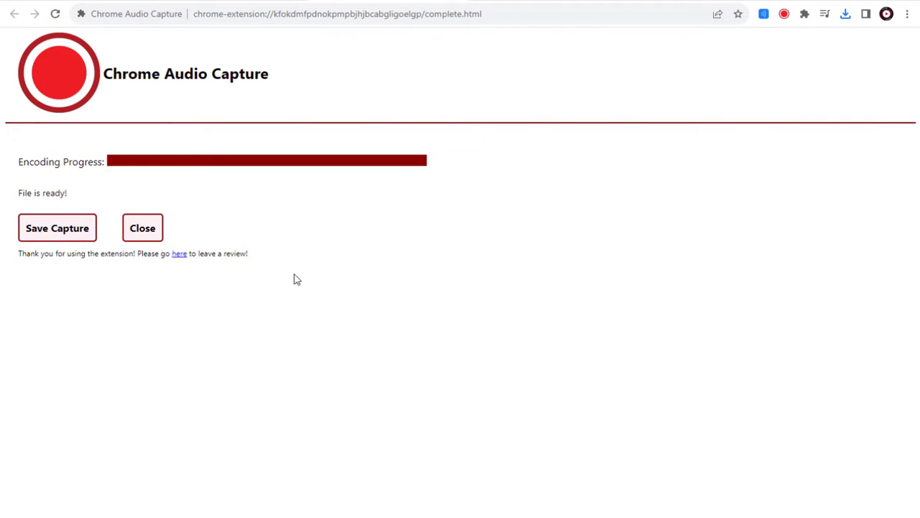
- Save the second capture as the MP3 'translated voice recording'
click(57, 227)
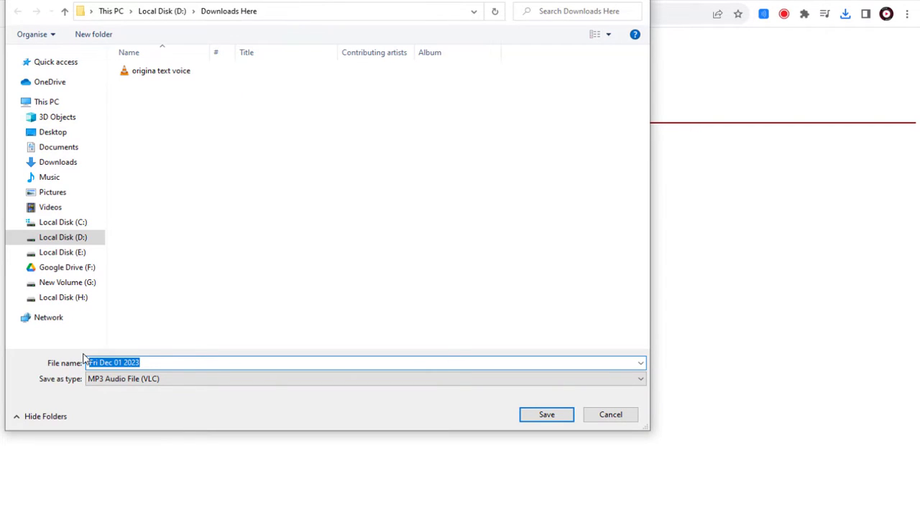
text(translated voice r)
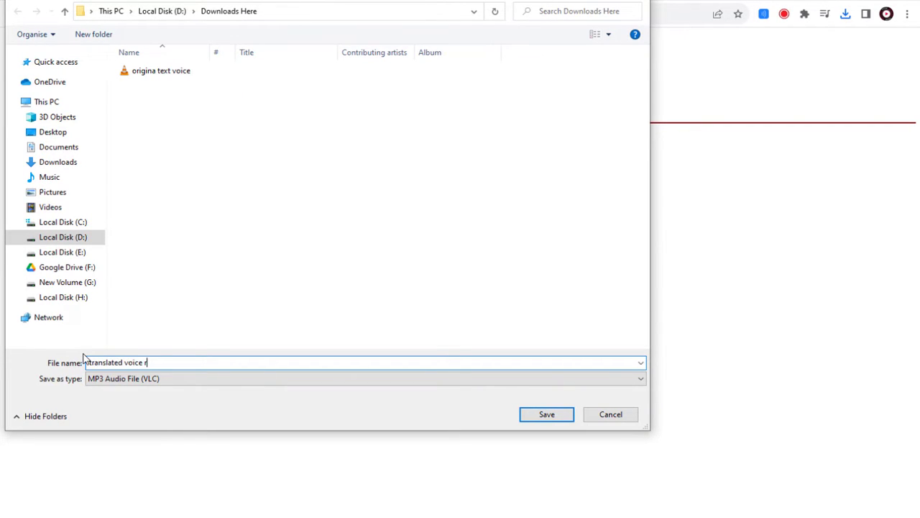
click(546, 413)
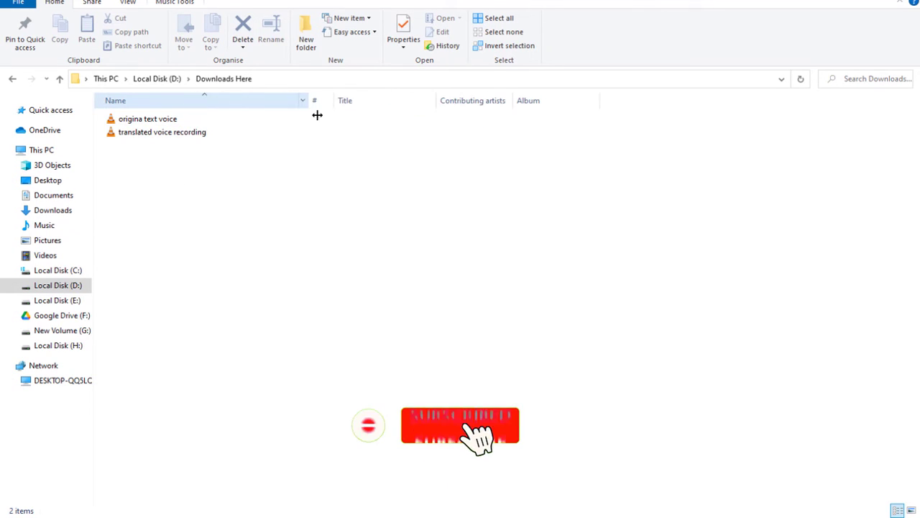
click(162, 132)
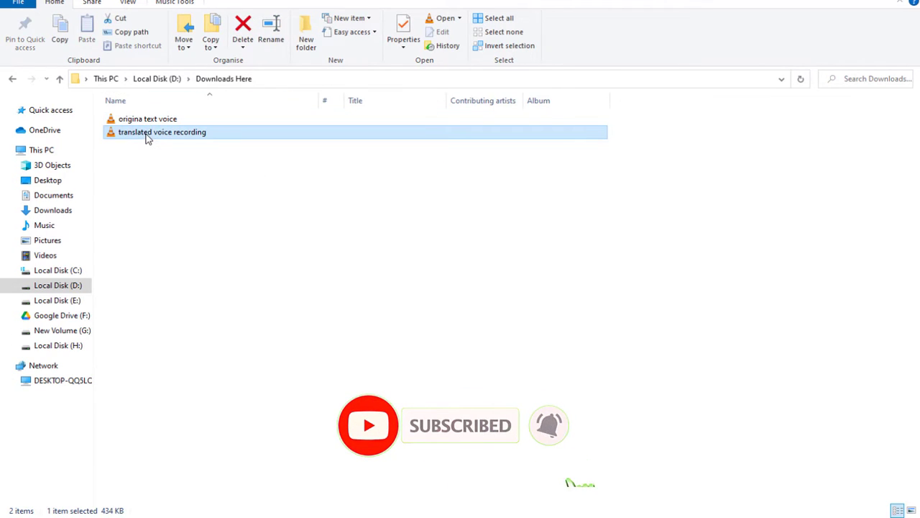
click(185, 196)
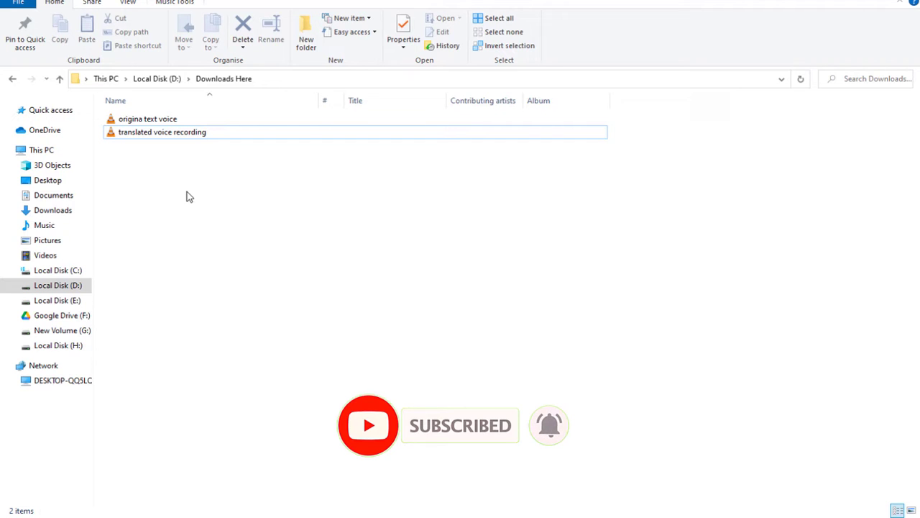